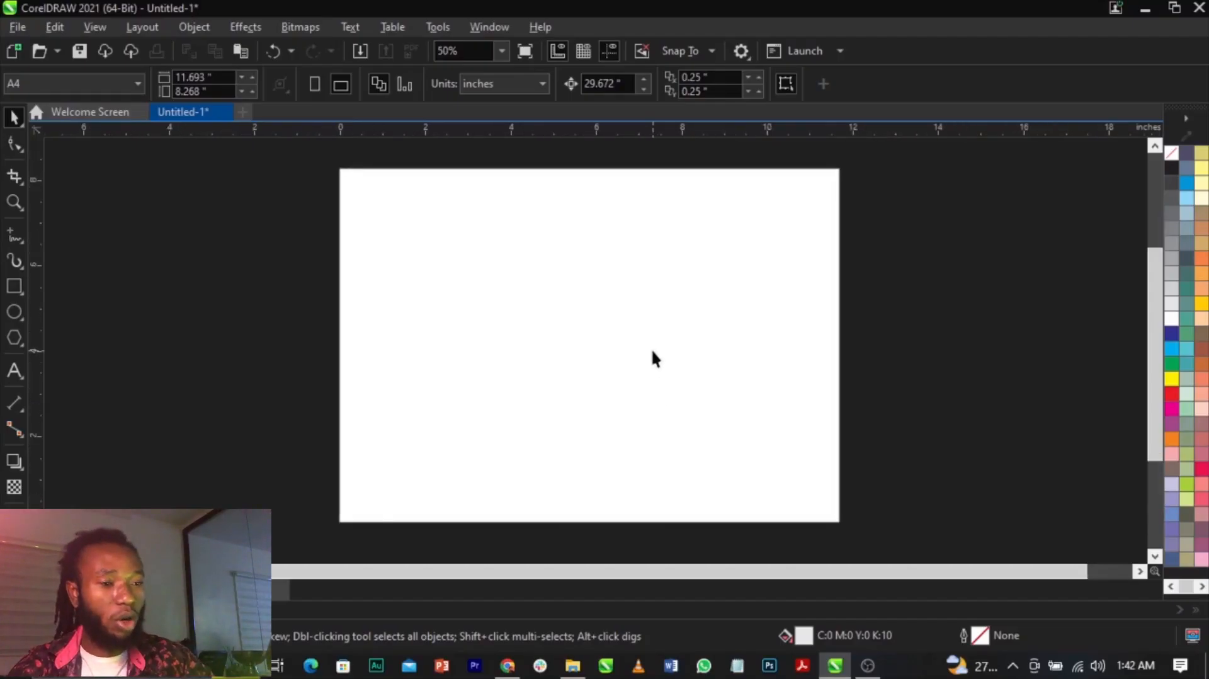
Step: Draw a pentagon with the Polygon tool, fill it black, and pull its nodes into a five-pointed star
scroll(down, 3)
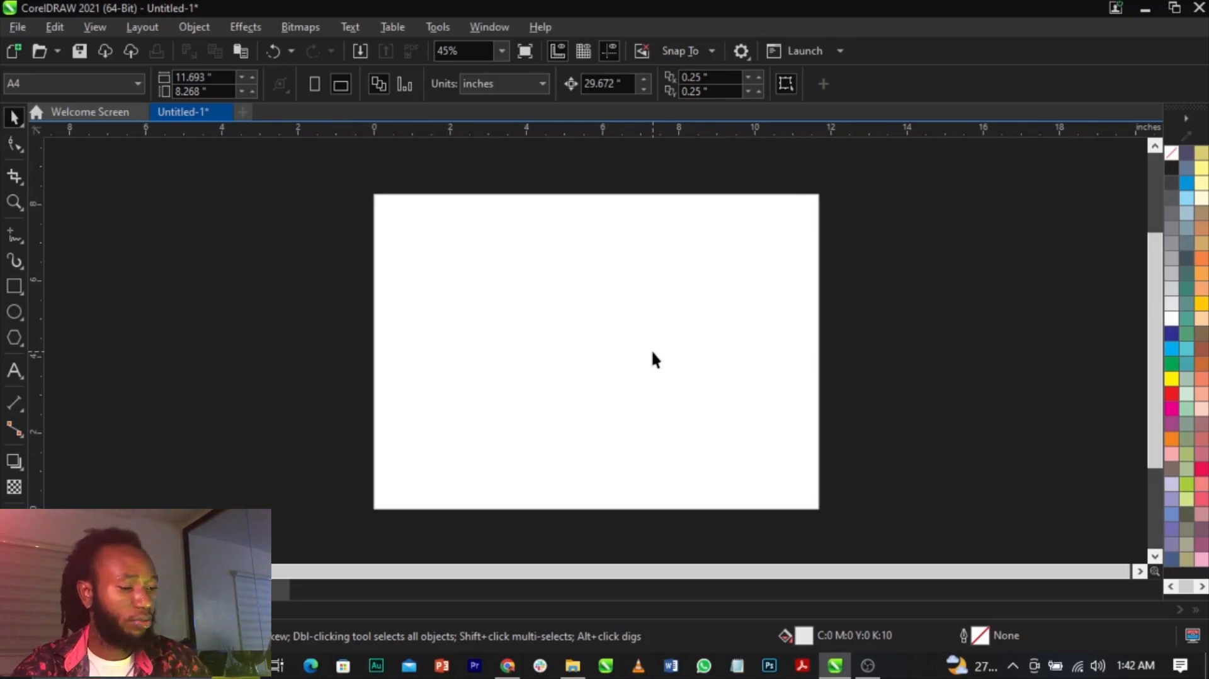
mouse_move(436, 331)
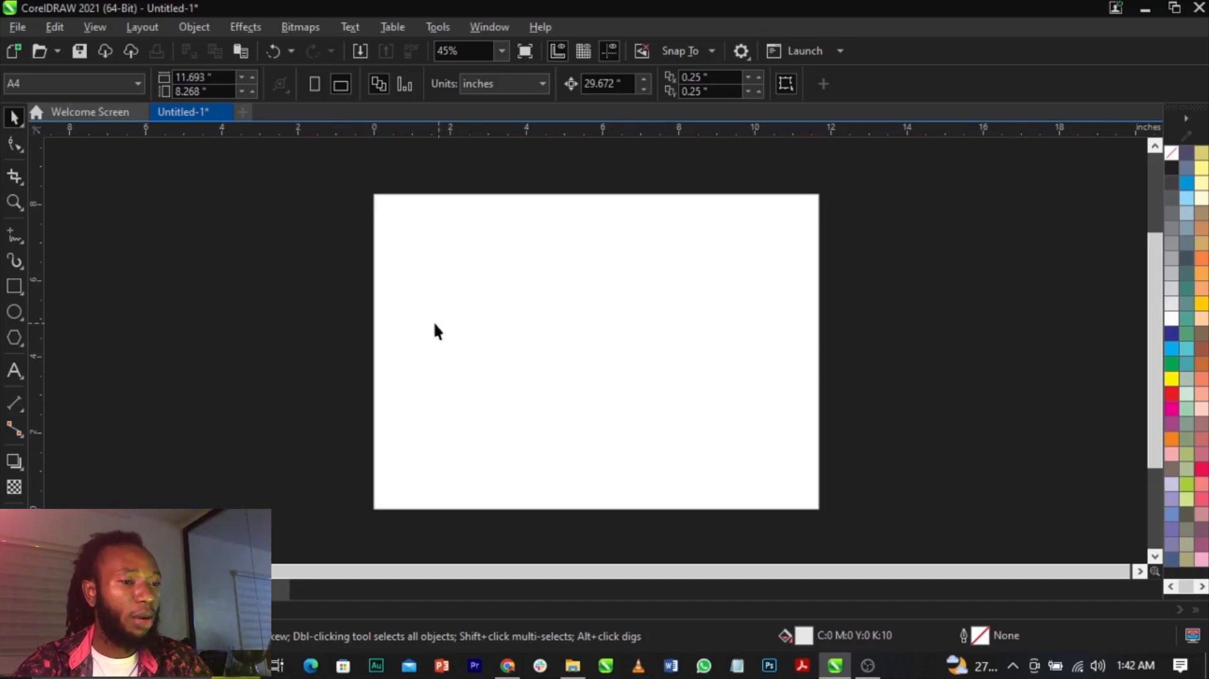
mouse_move(19, 309)
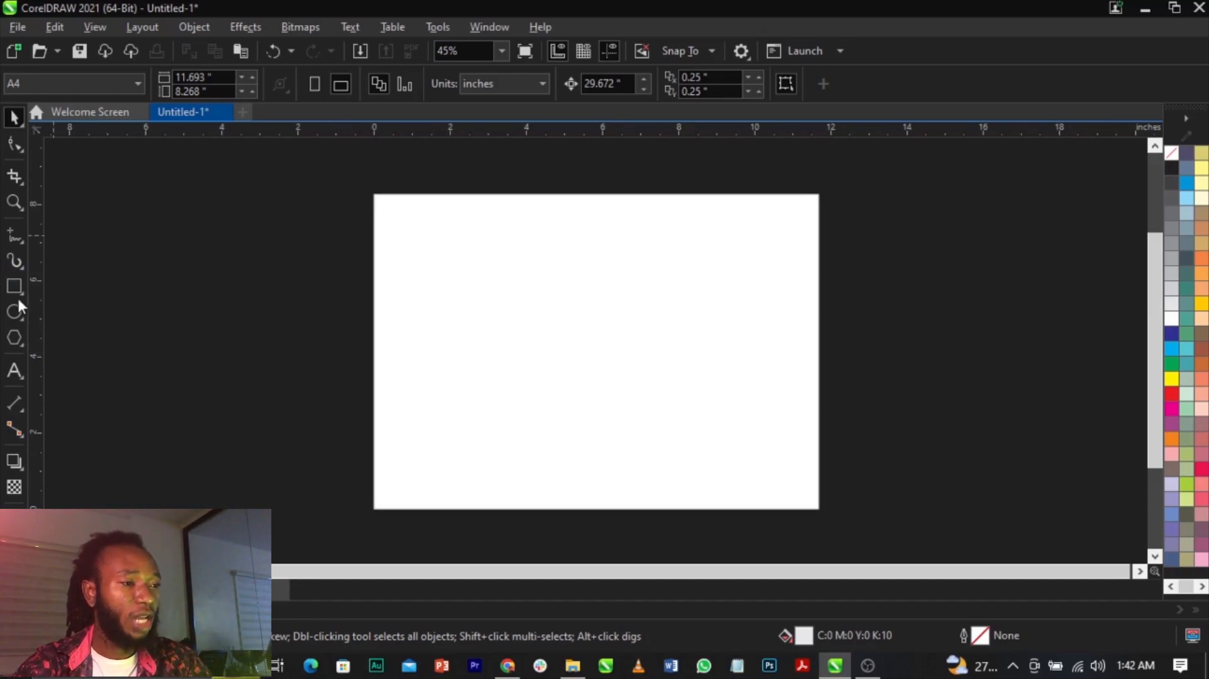
mouse_move(14, 338)
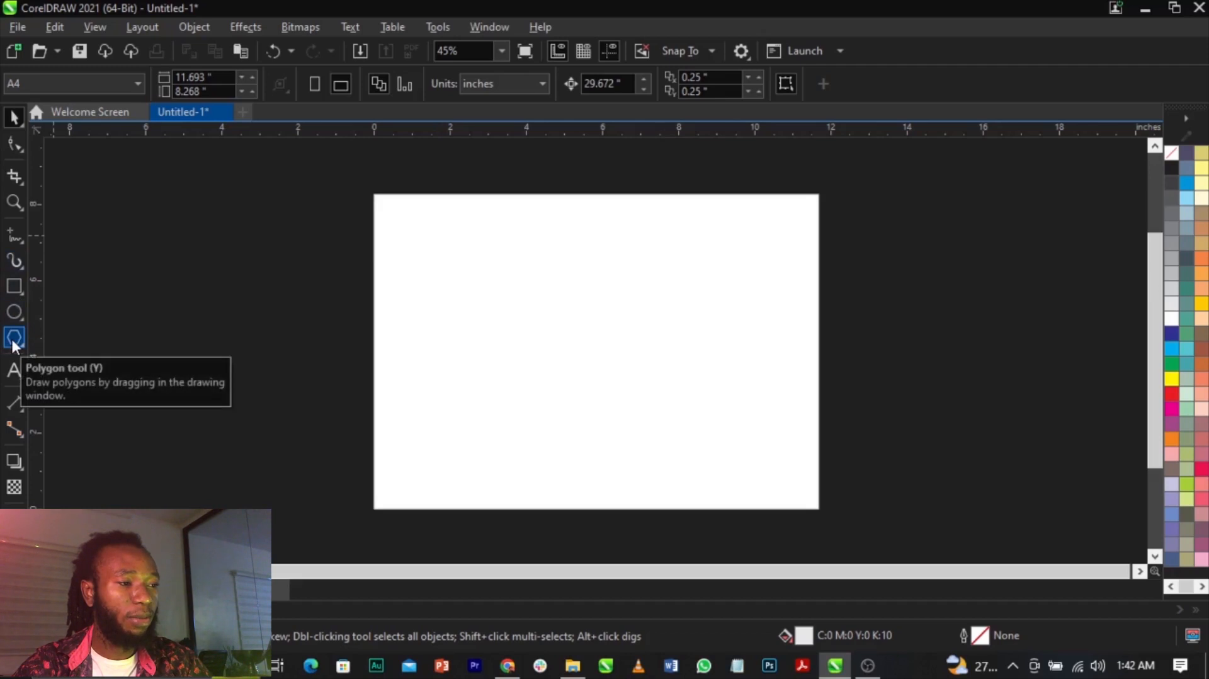
click(14, 338)
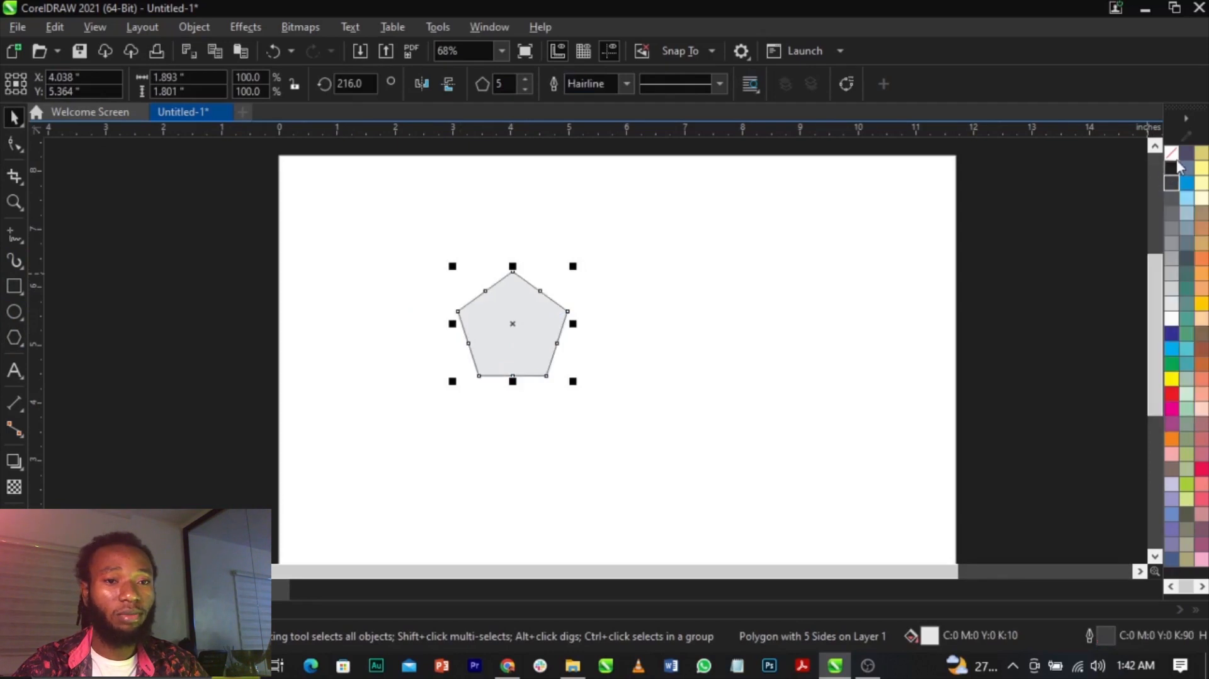
click(1172, 169)
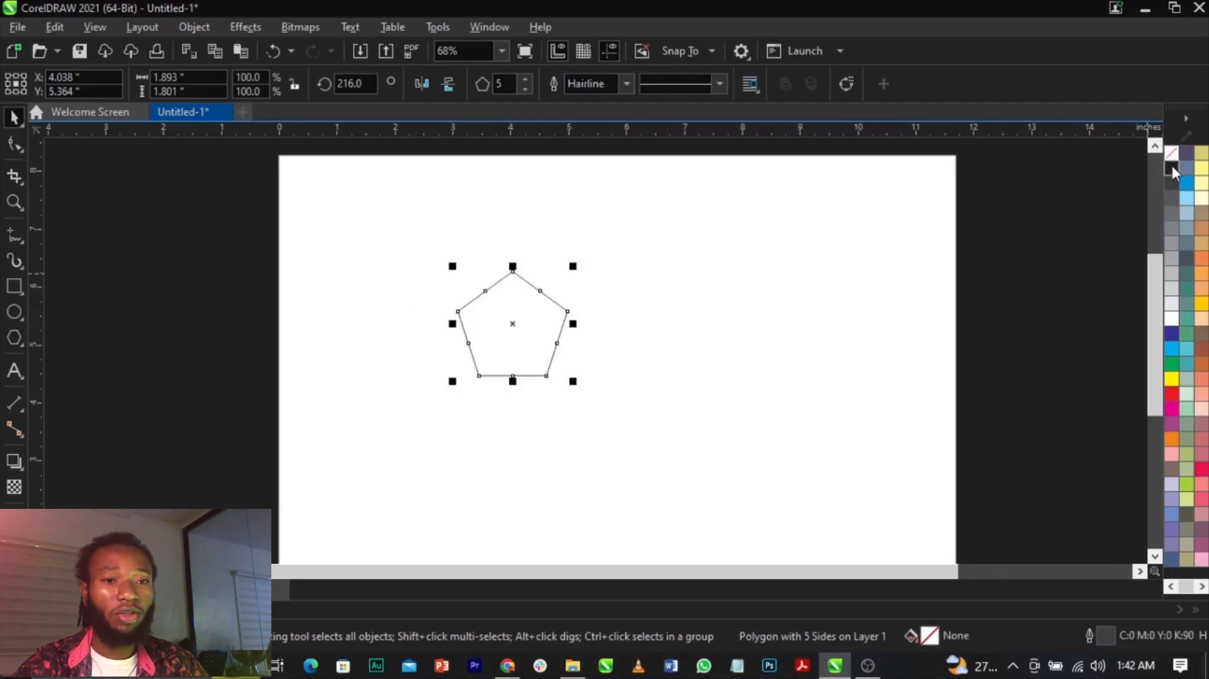
right_click(1172, 172)
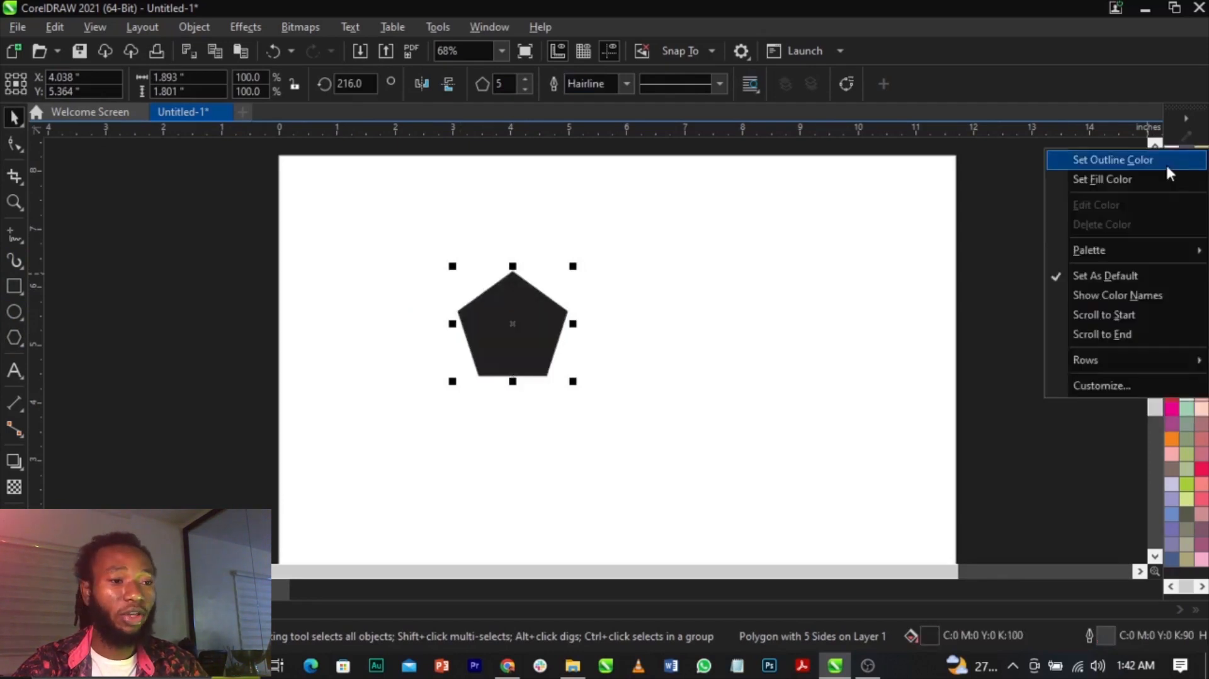
click(692, 286)
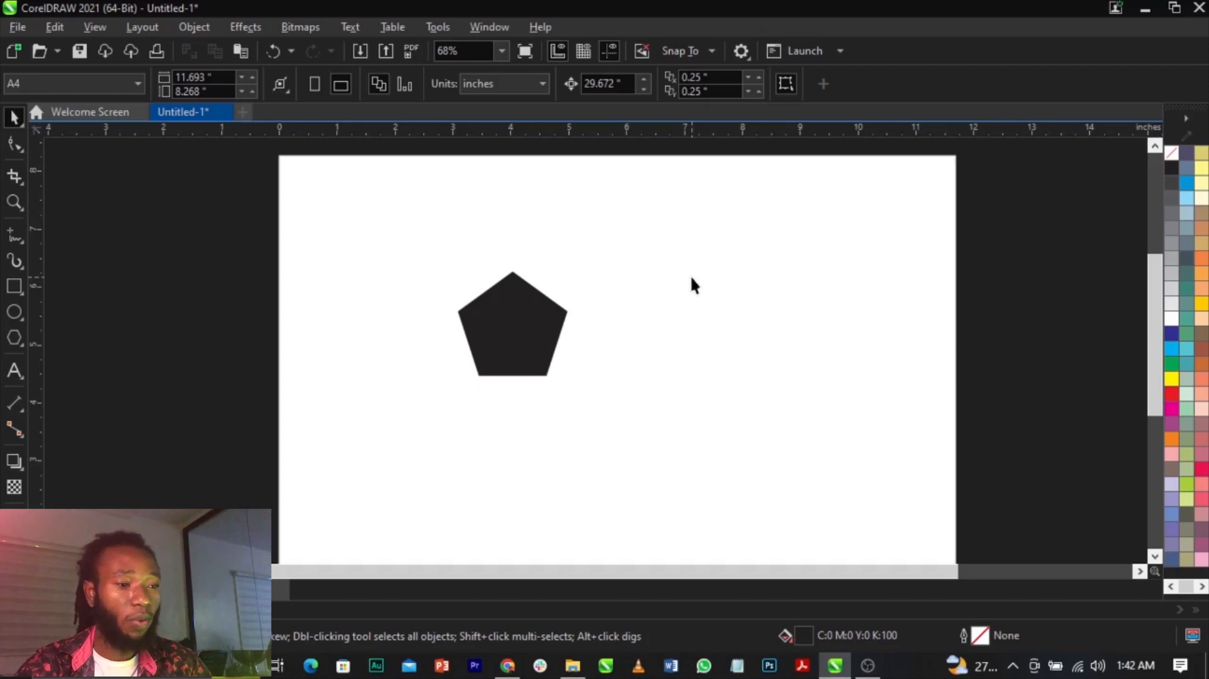
mouse_move(574, 305)
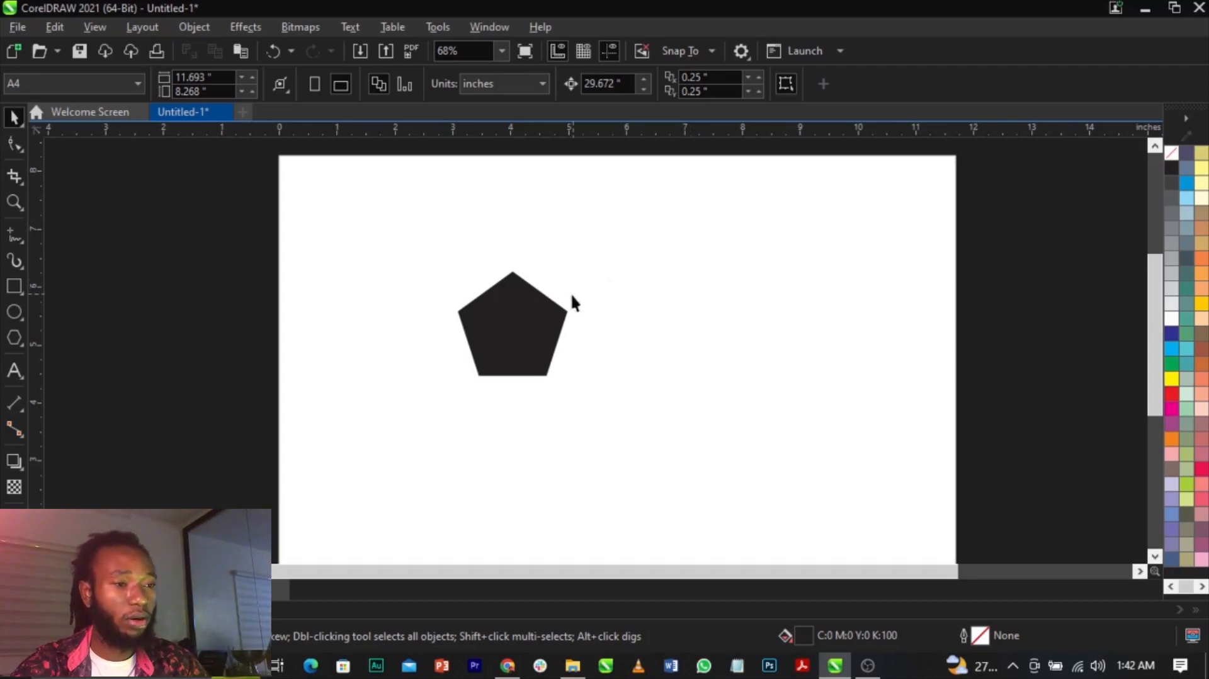
click(512, 323)
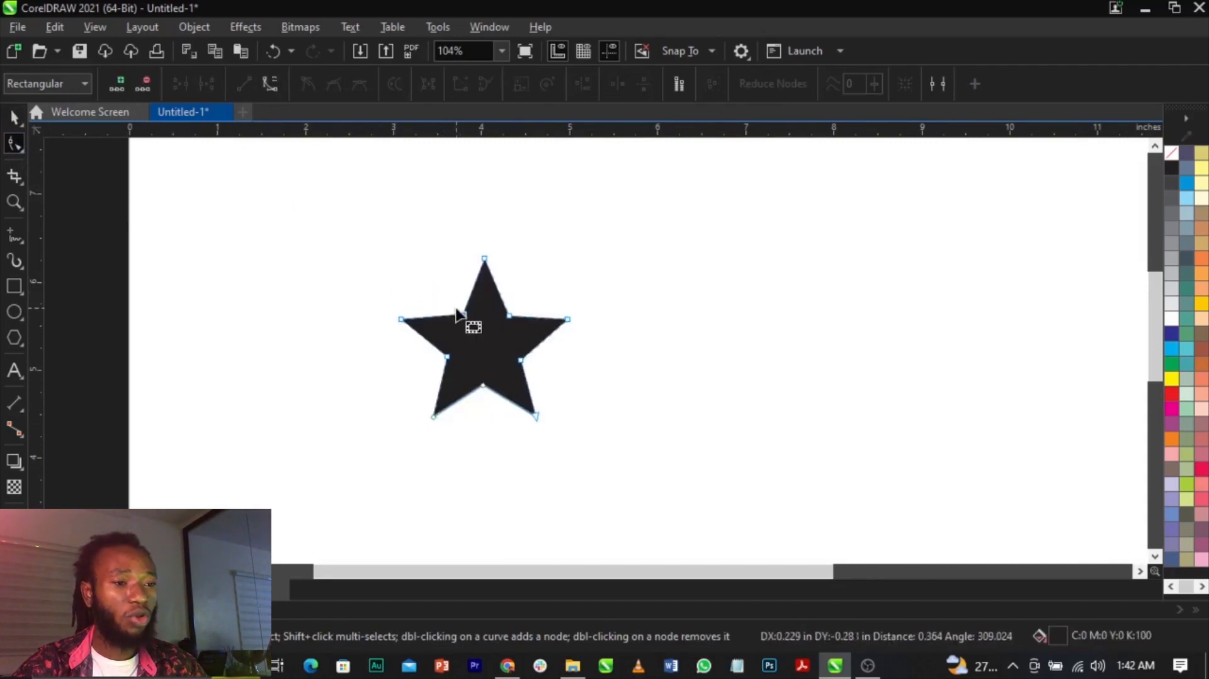
Step: Make the star blue without outline, shrink it, and duplicate it into a 7×8 grid of 56 stars
click(12, 116)
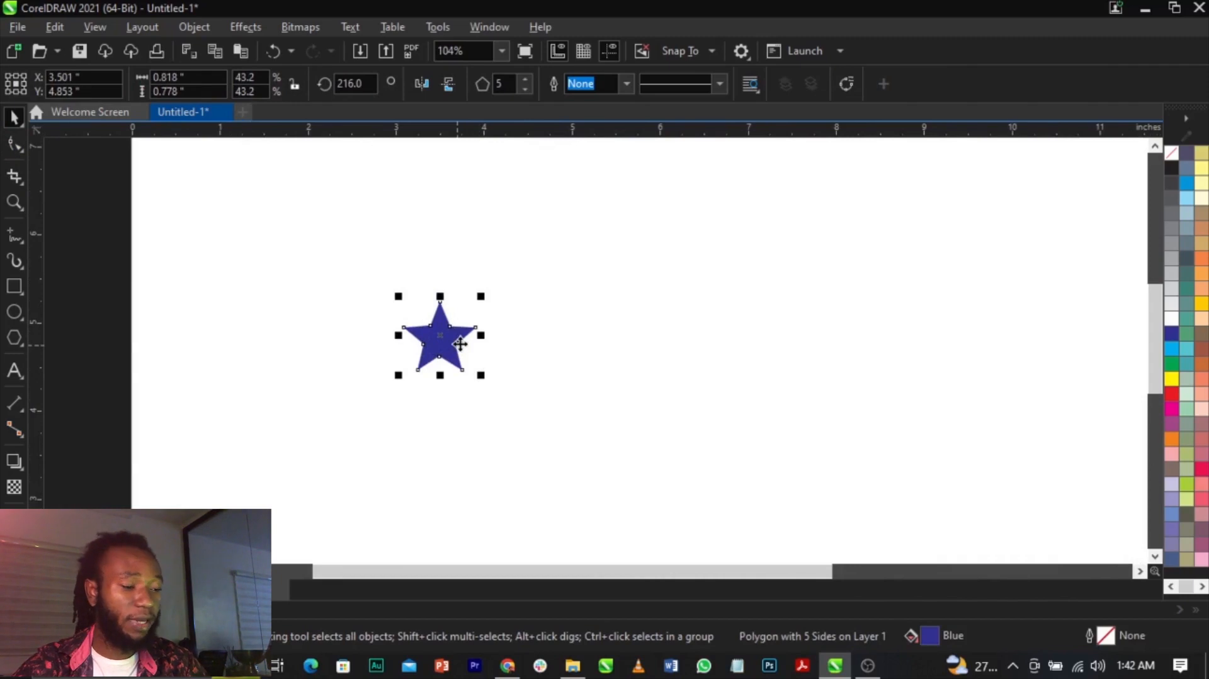
mouse_move(454, 332)
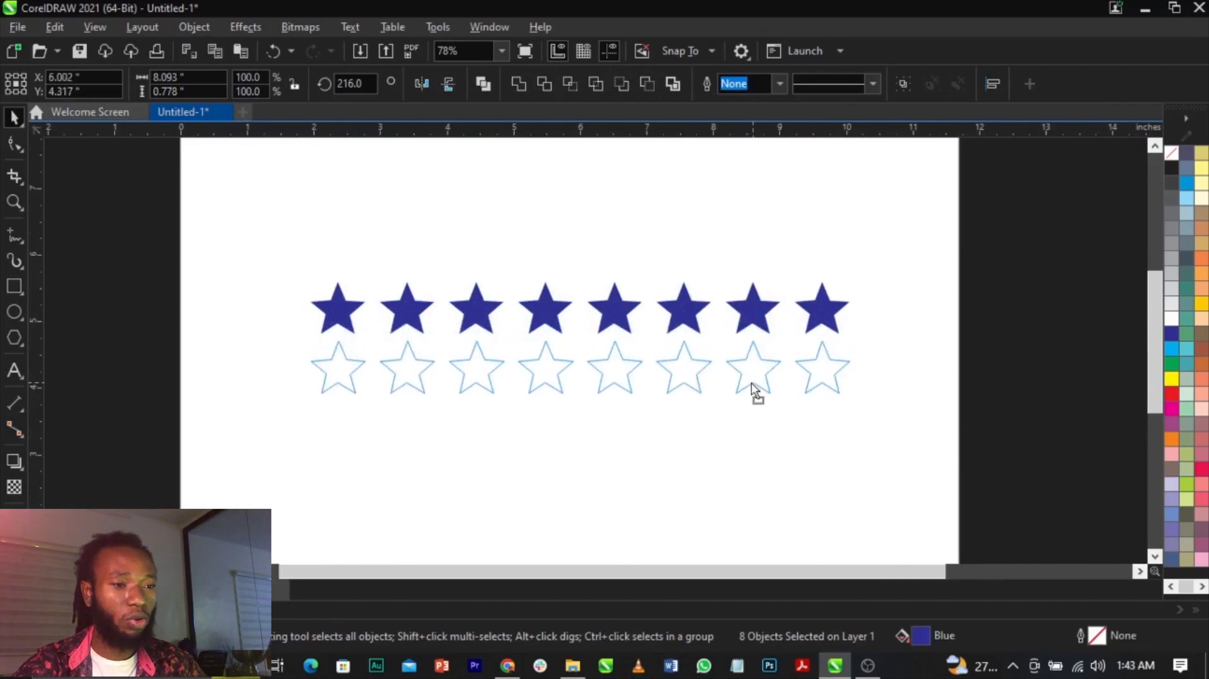
scroll(down, 3)
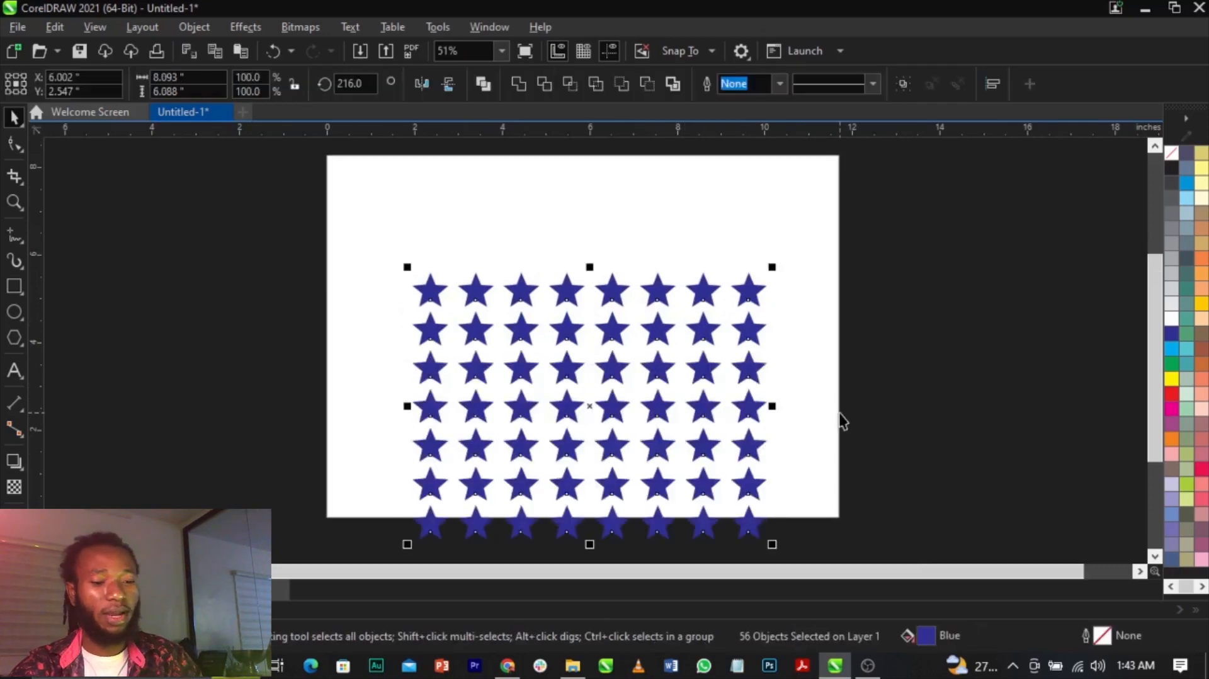
Step: Group the 56 stars and draw an unfilled circle with a black hairline outline over the grid's centre
click(673, 83)
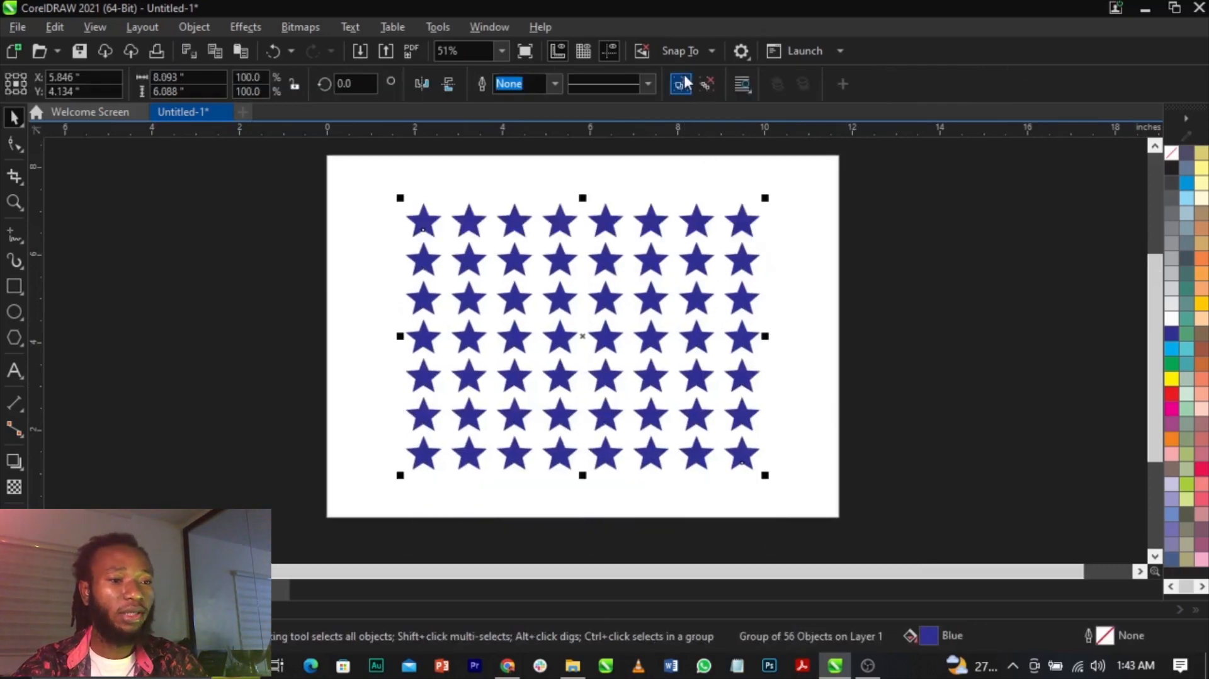
click(875, 286)
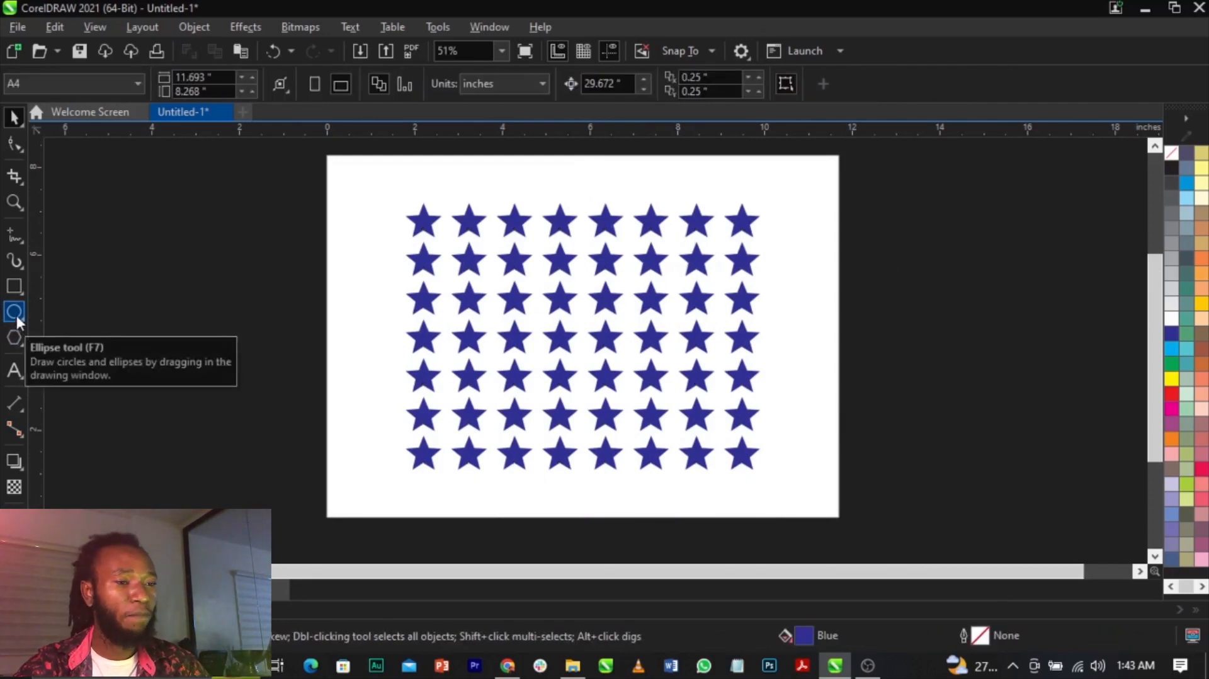
click(14, 312)
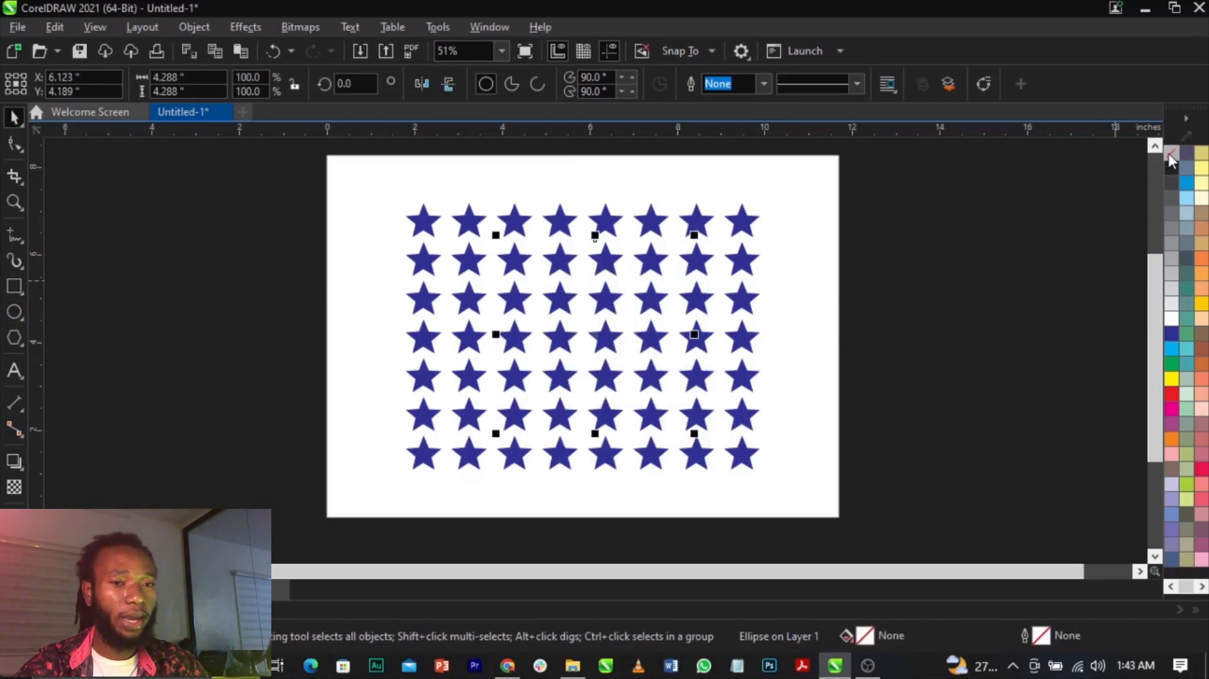
click(1171, 169)
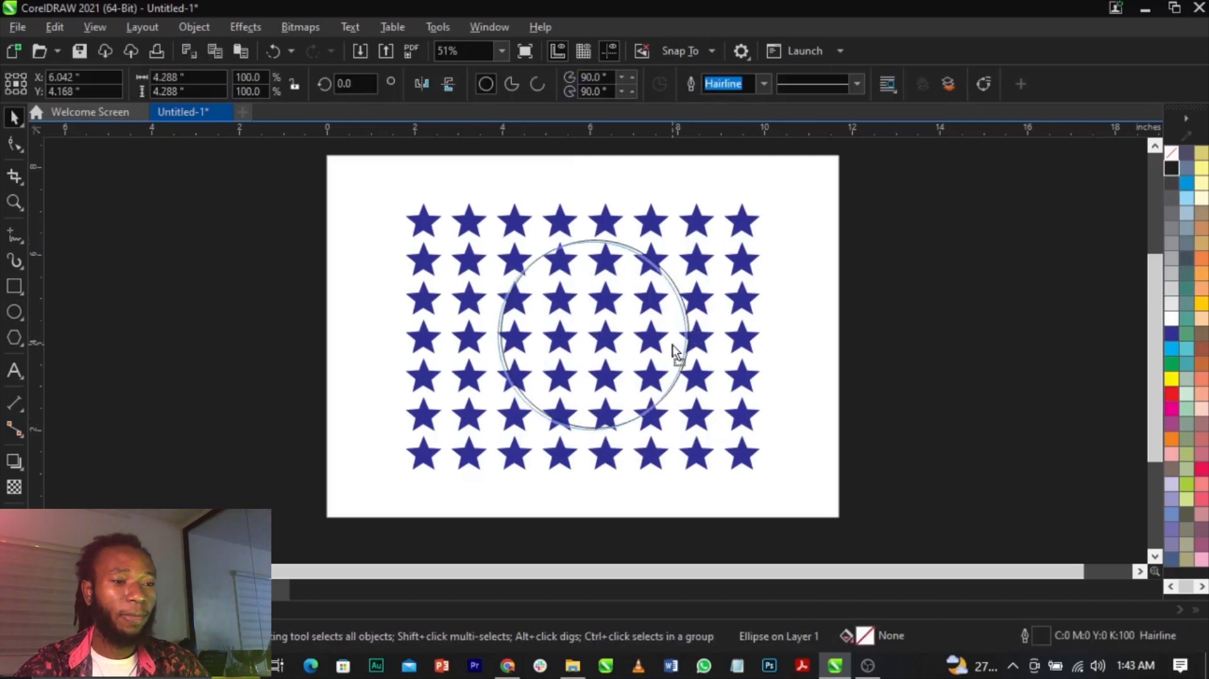
click(673, 344)
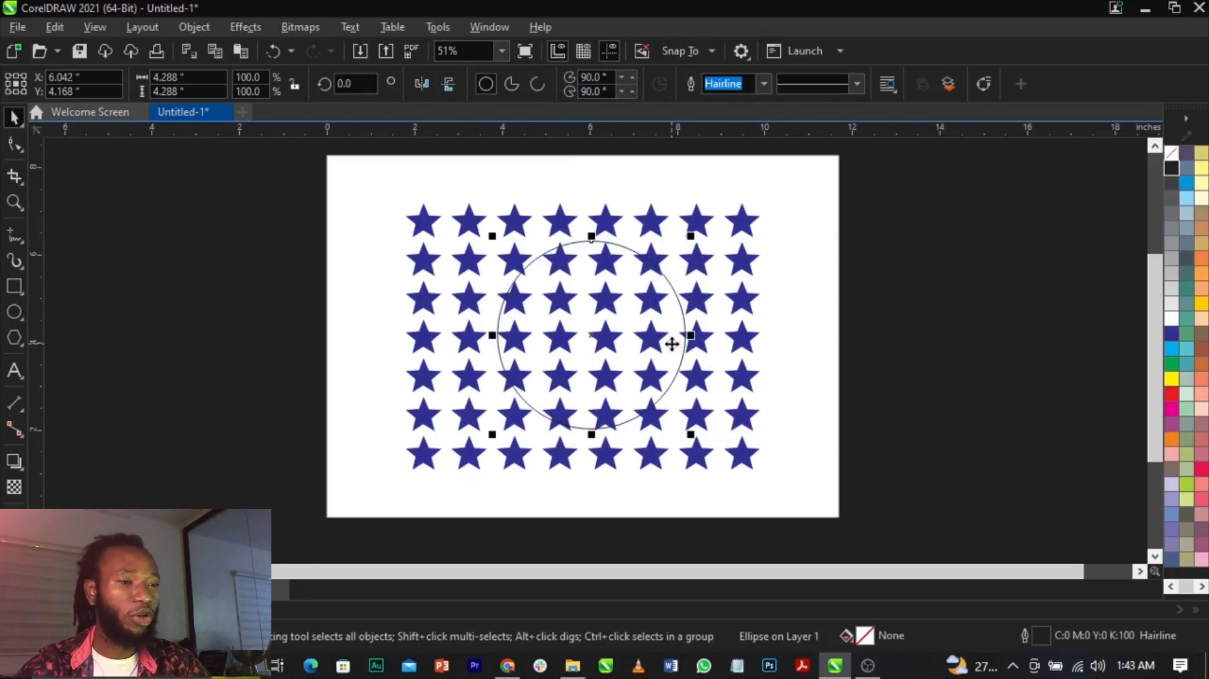
click(246, 27)
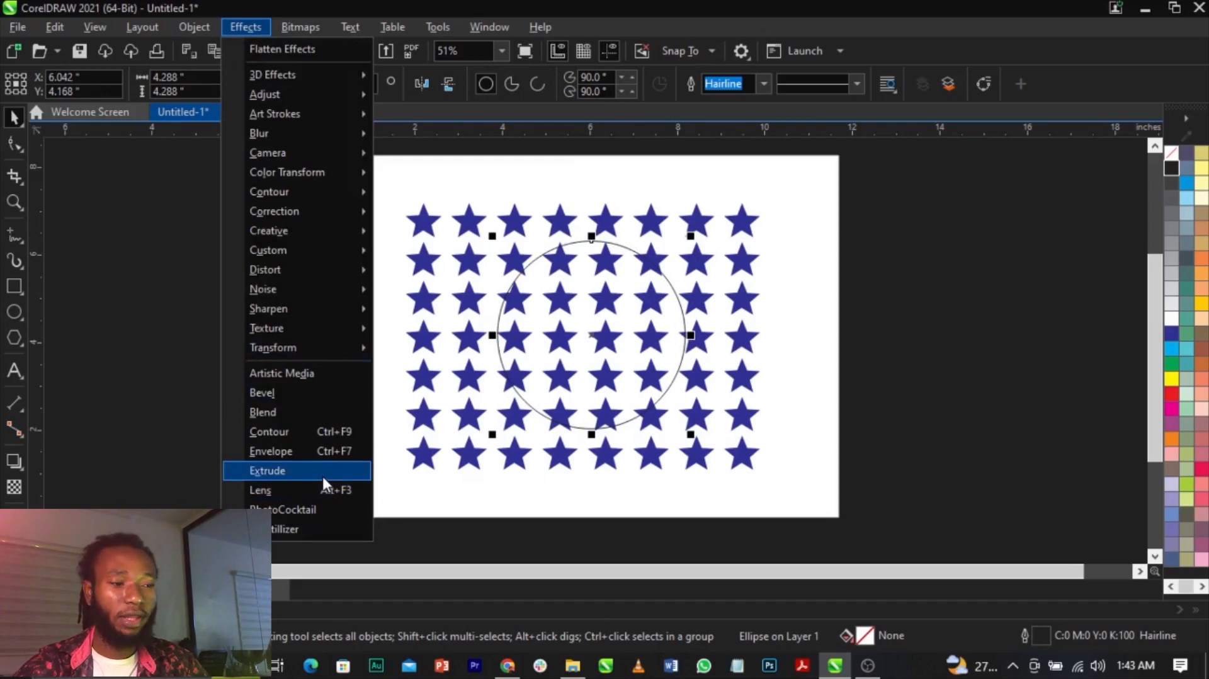
mouse_move(294, 491)
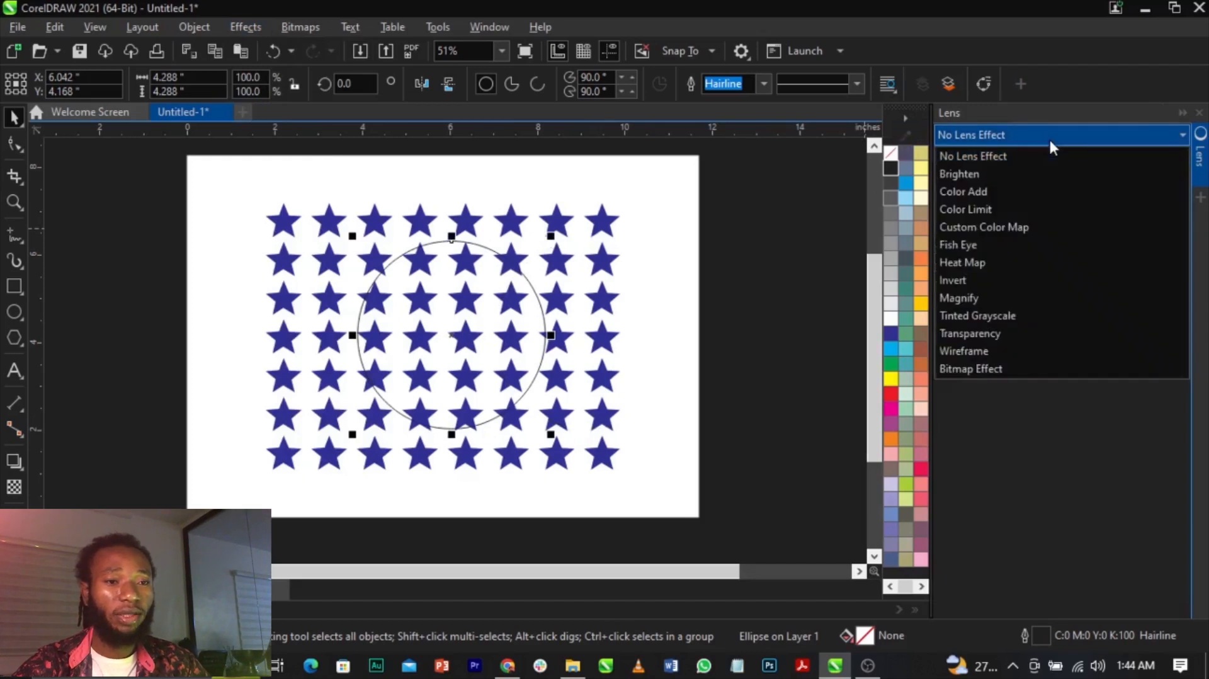
mouse_move(1051, 247)
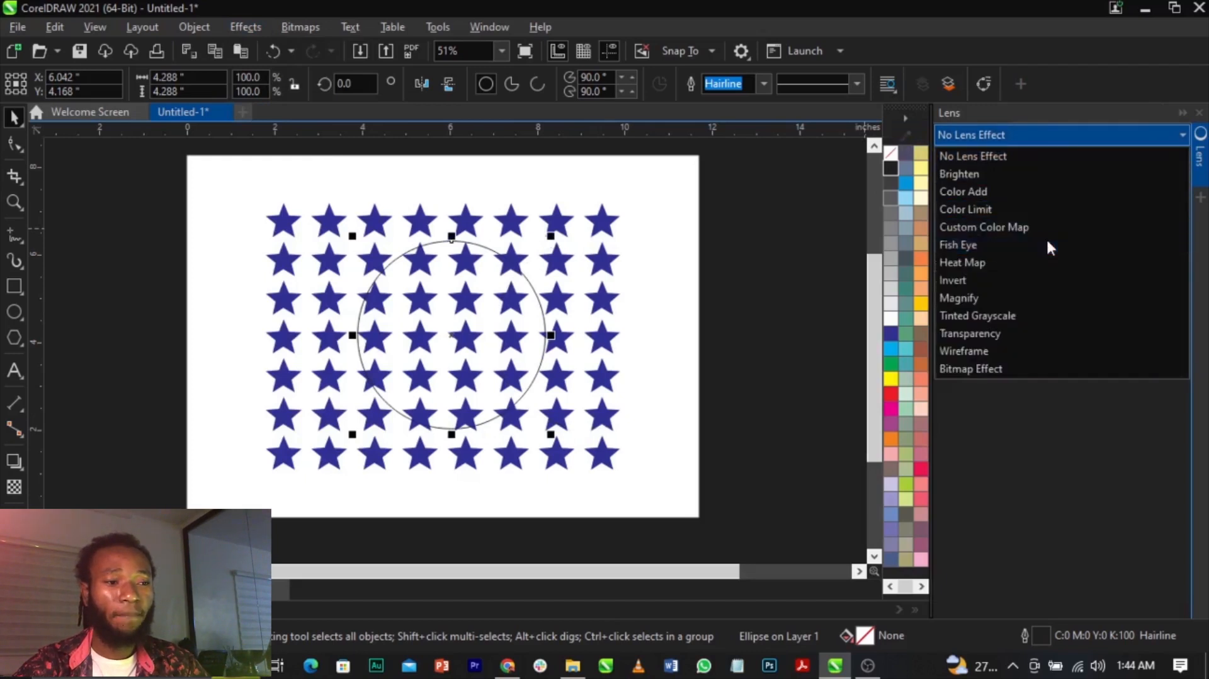
Step: Apply a Fish Eye lens at about 145% rate to the circle, freeze it, and delete the surrounding stars
click(958, 245)
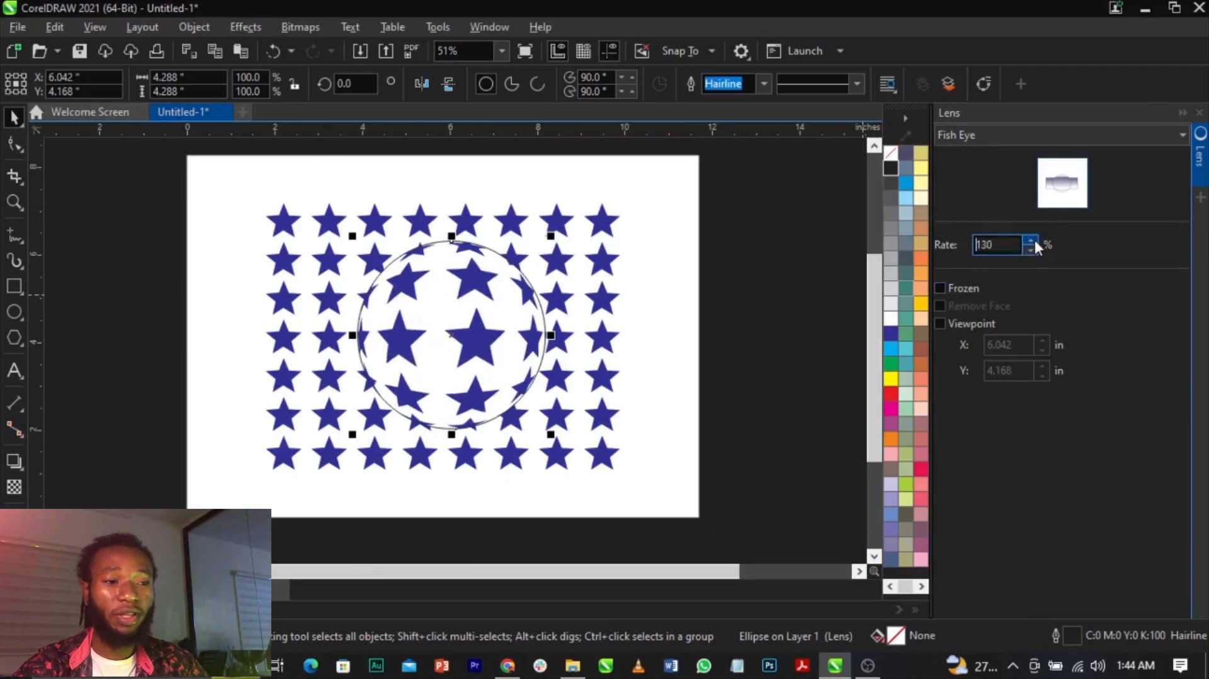
click(1031, 239)
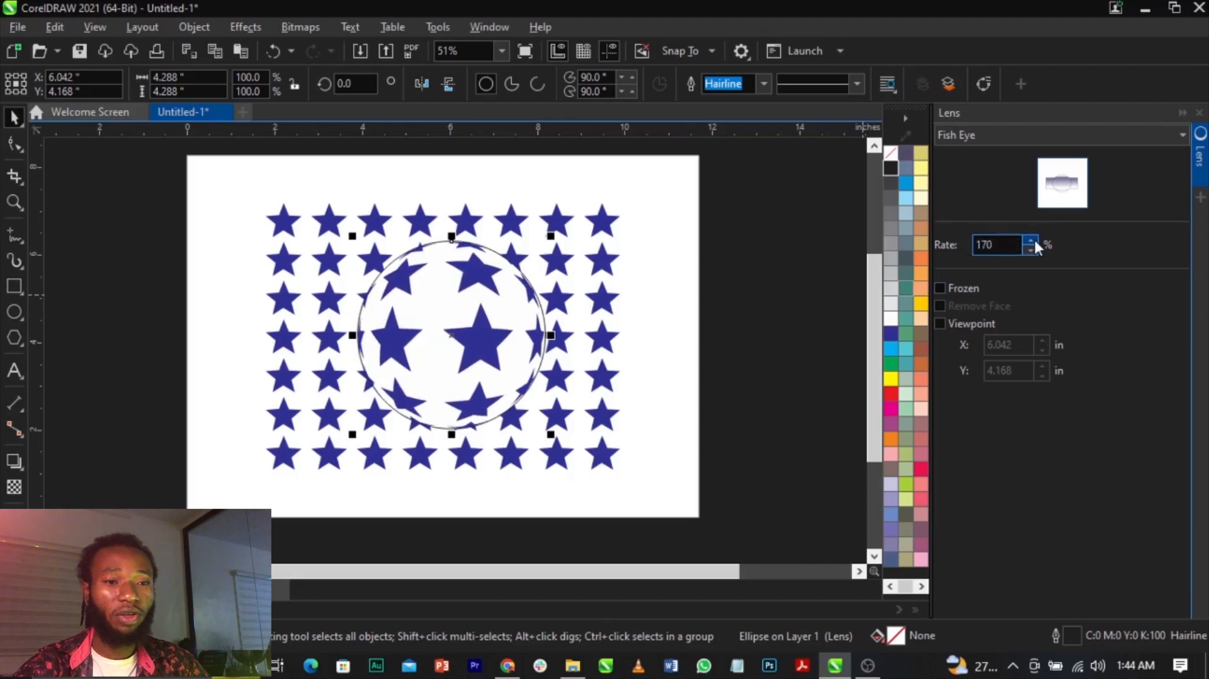
click(1032, 249)
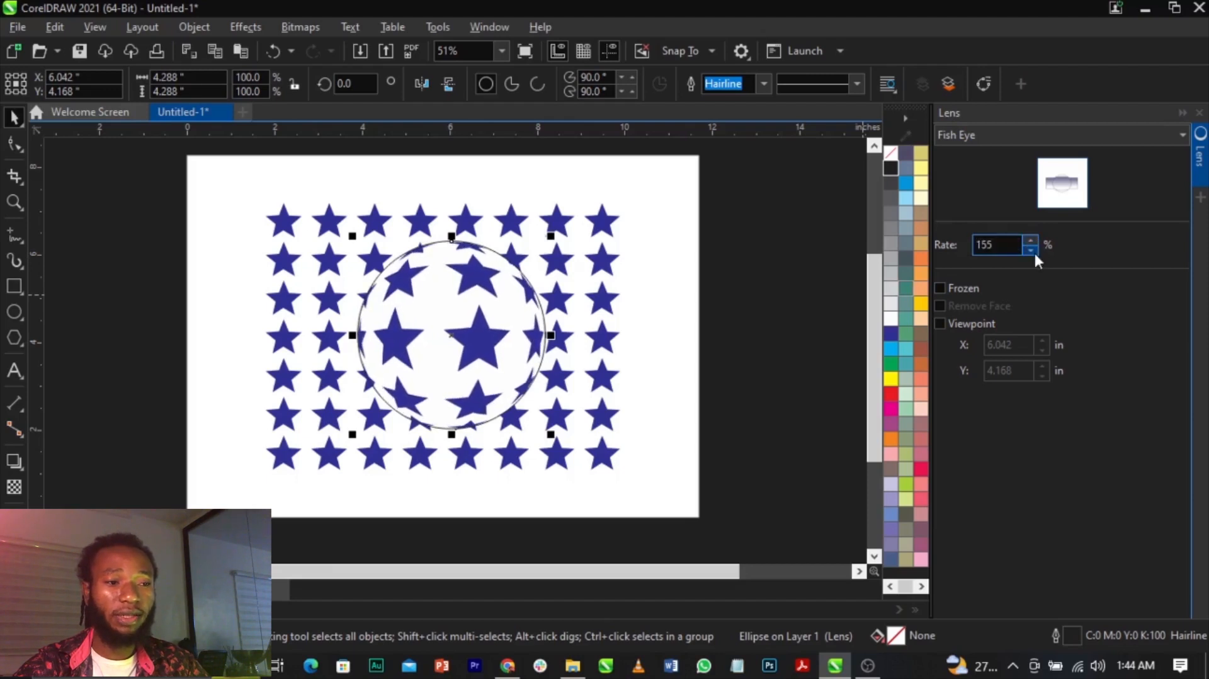
click(1032, 250)
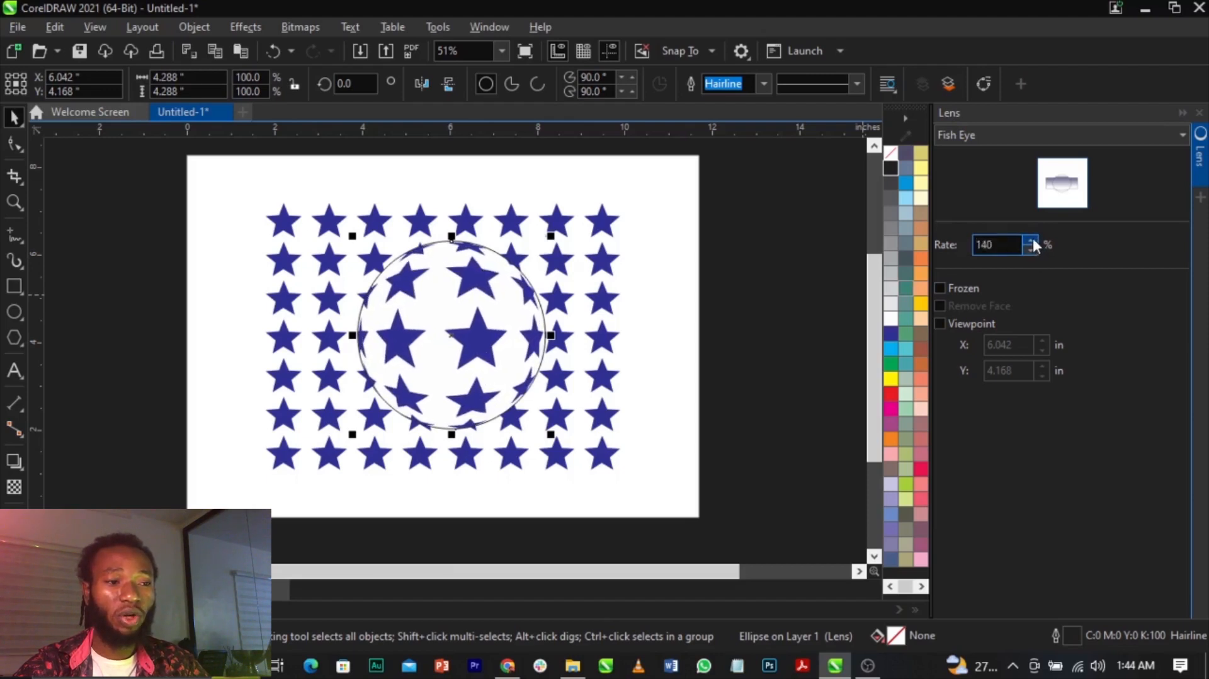
click(1032, 241)
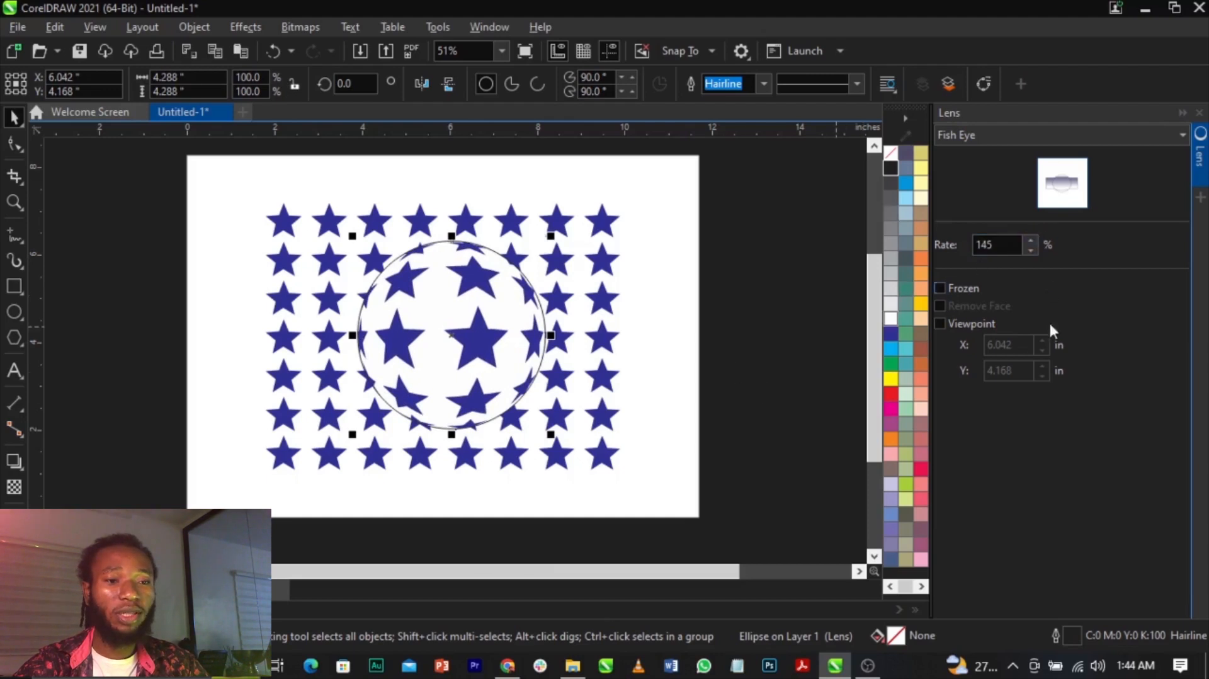
click(940, 287)
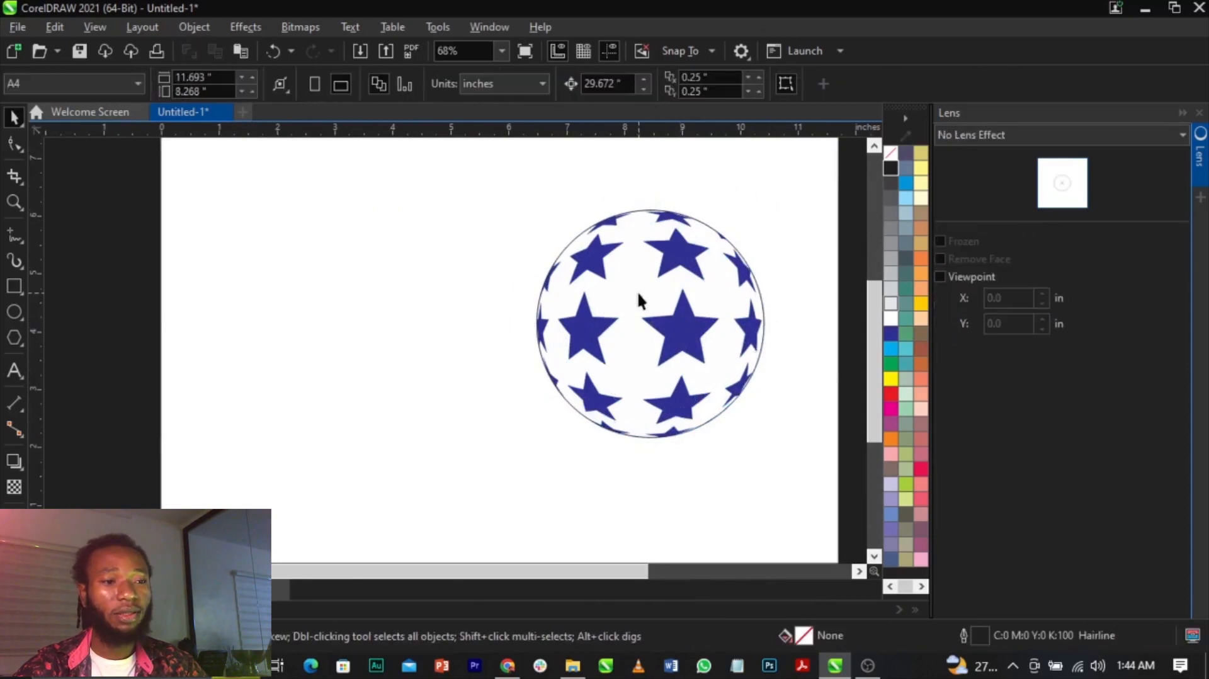
Step: Remove the sphere's outline, move it left, and give it a white-to-light-blue fountain fill
click(640, 320)
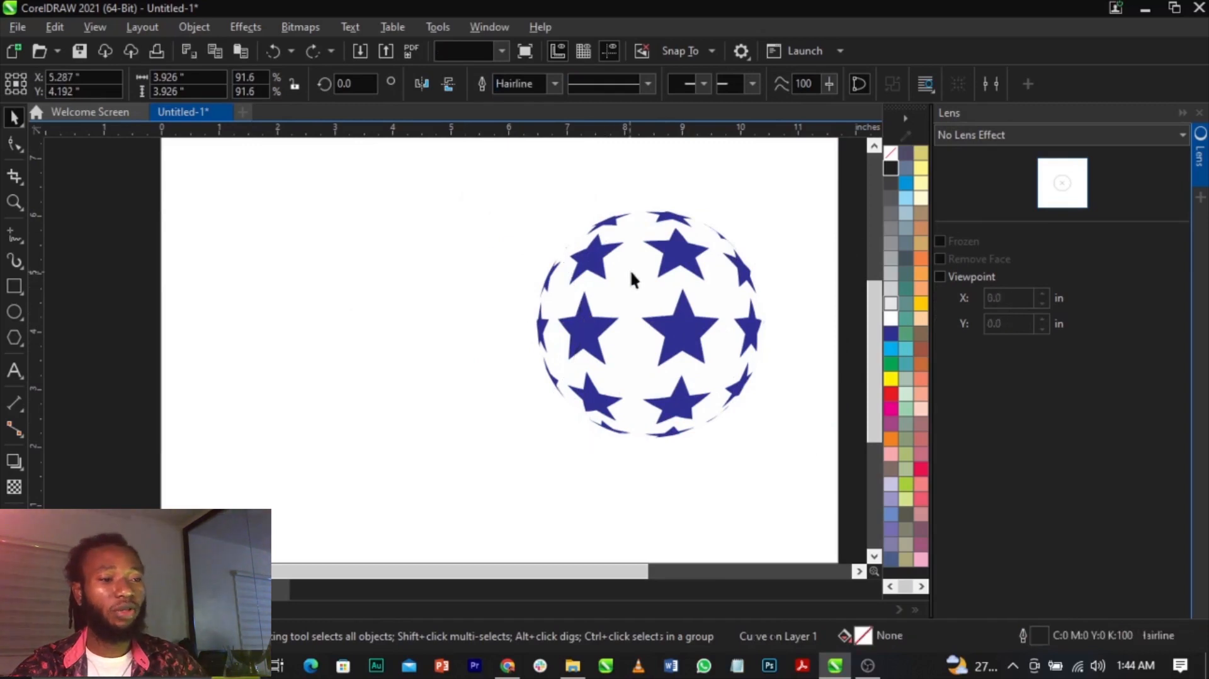
click(647, 324)
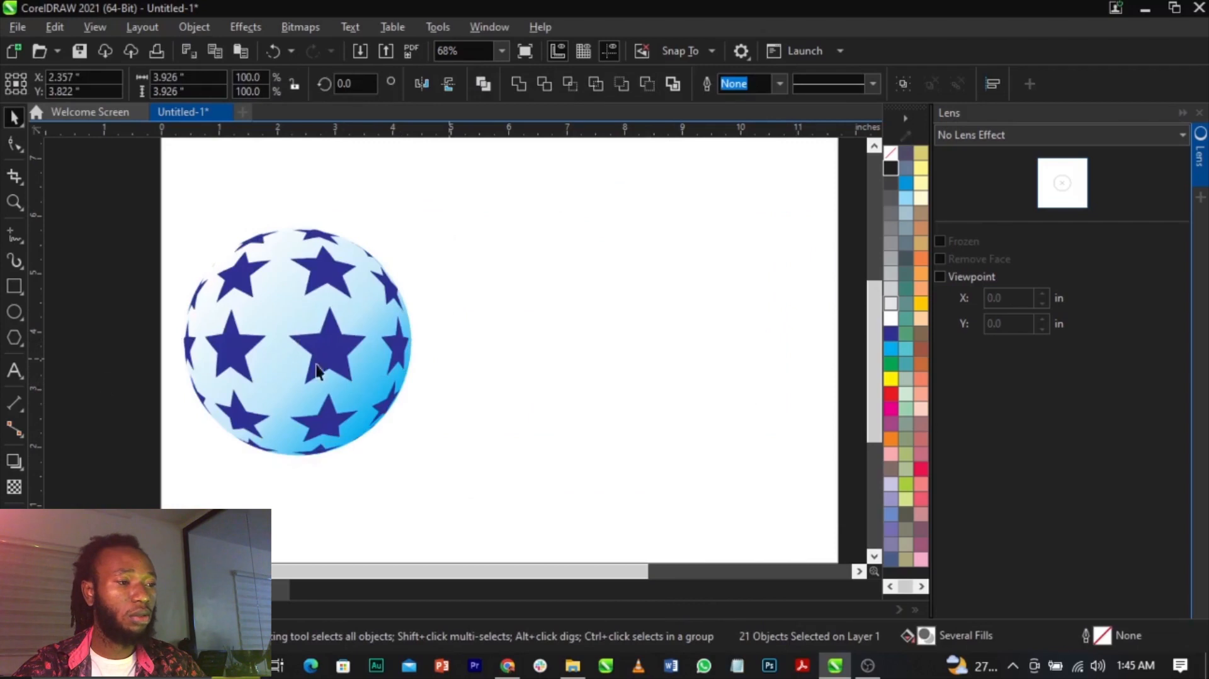
Step: Type 'Lense Effect' right of the sphere and stack six copies of the text vertically
click(14, 372)
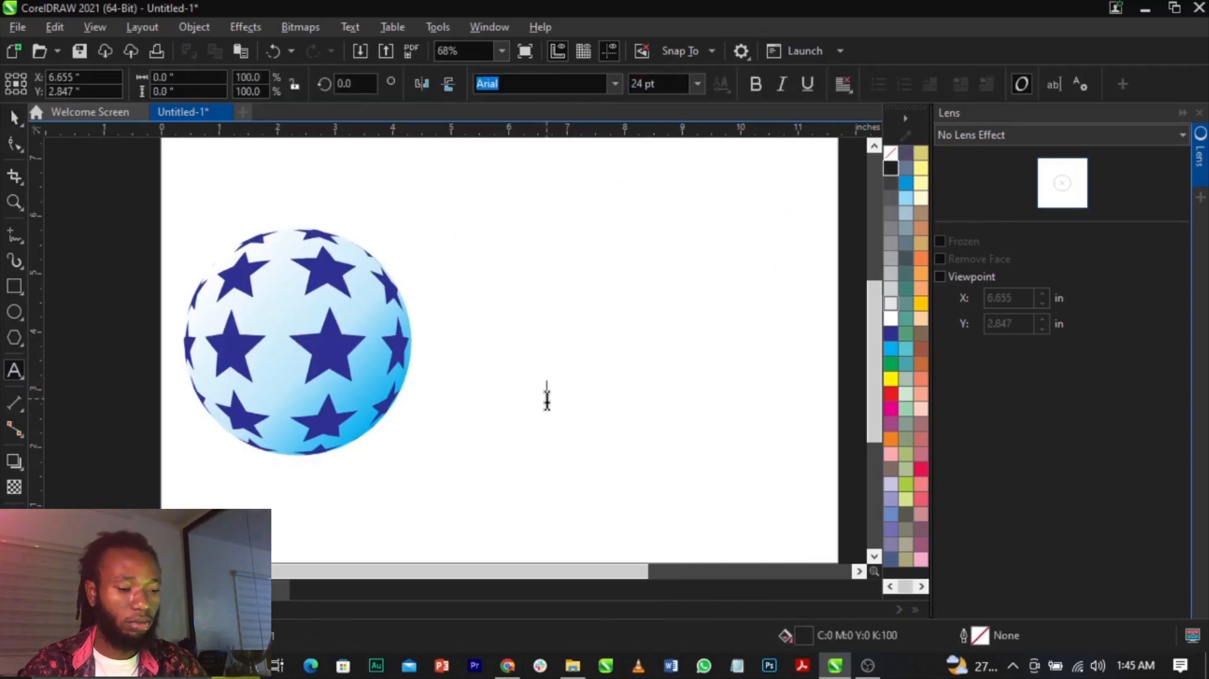
text(EBSE)
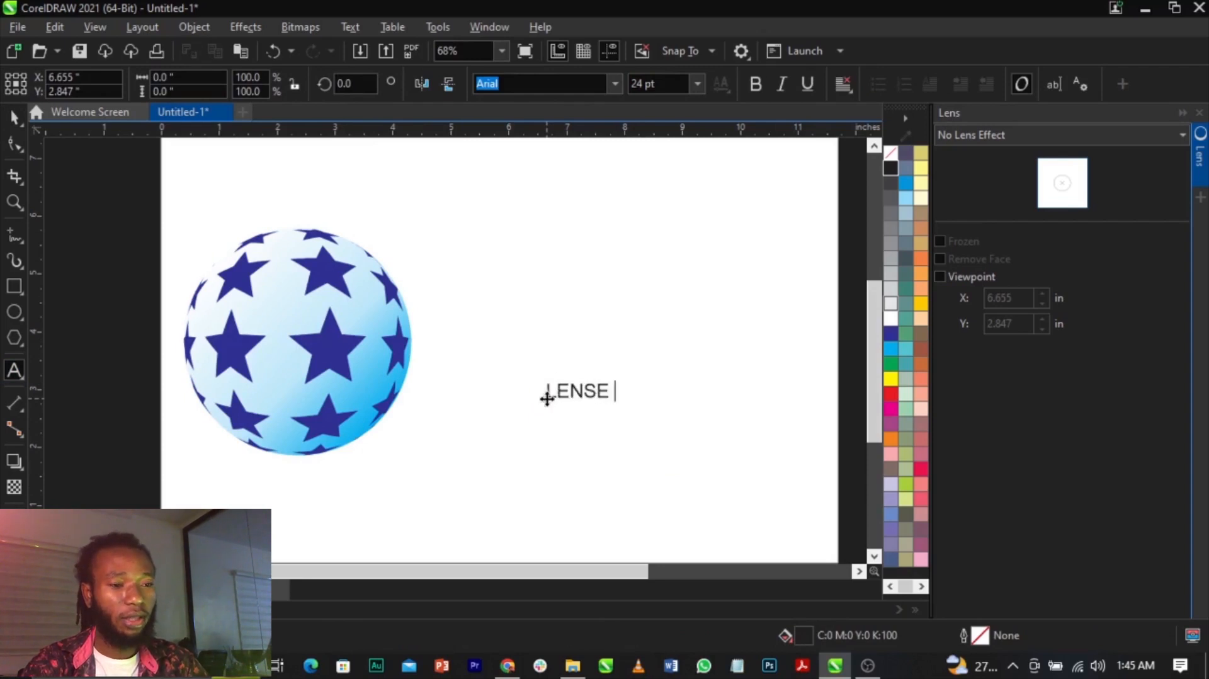
text(EFFECT)
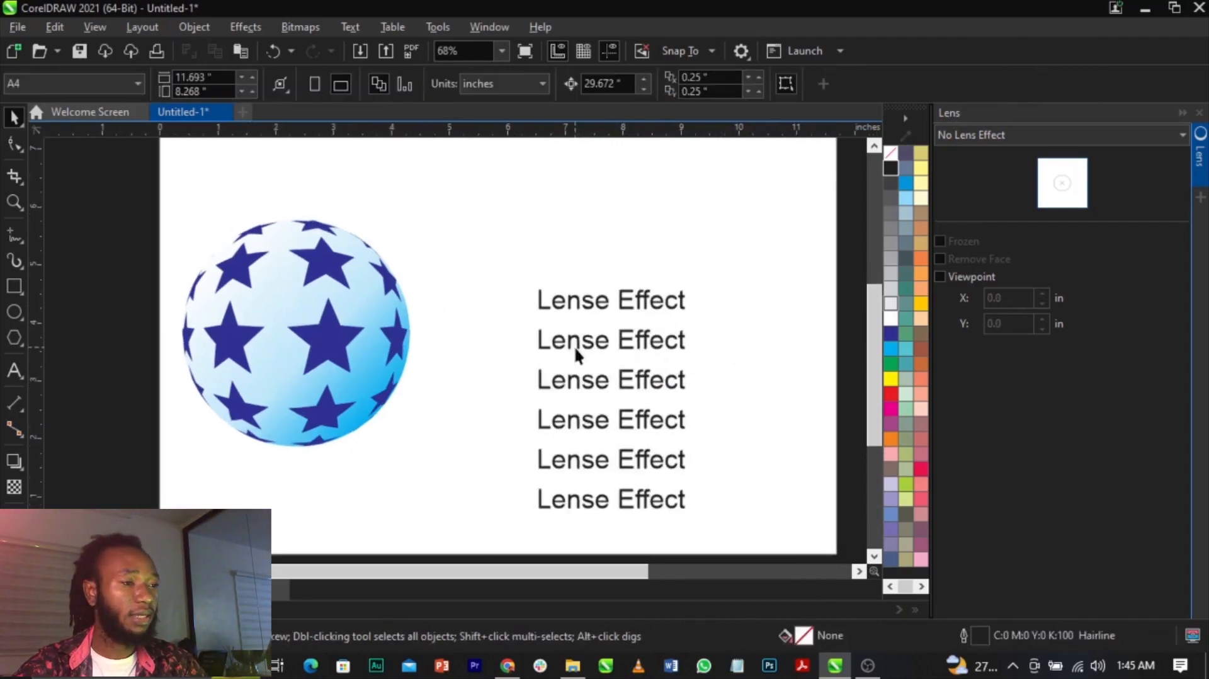
Step: Draw a circle over the text and apply a frozen Fish Eye lens at 140% rate, then close the Lens docker
click(13, 311)
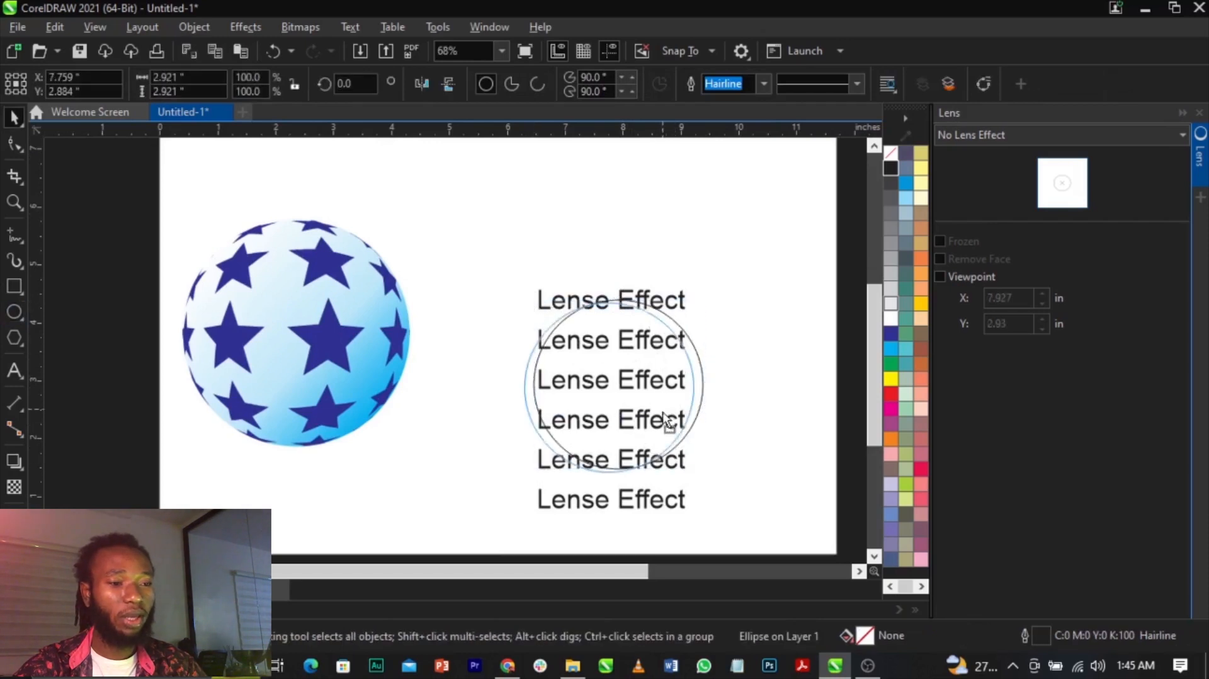
click(610, 379)
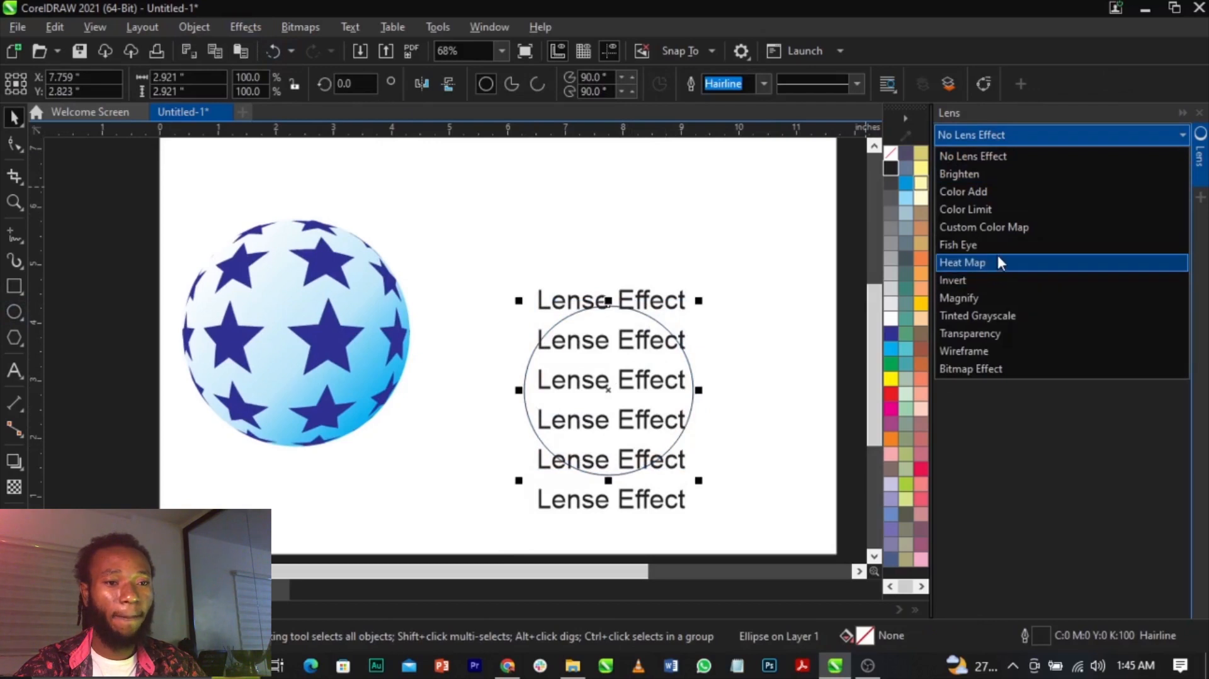
click(958, 244)
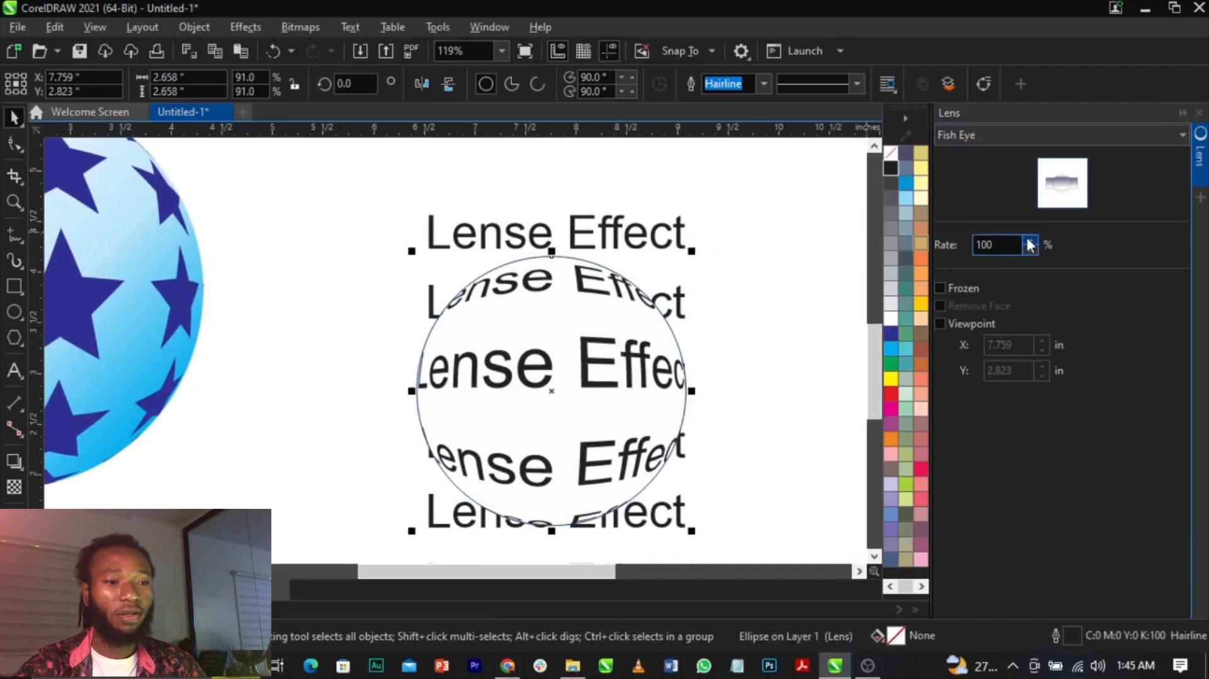
click(1032, 241)
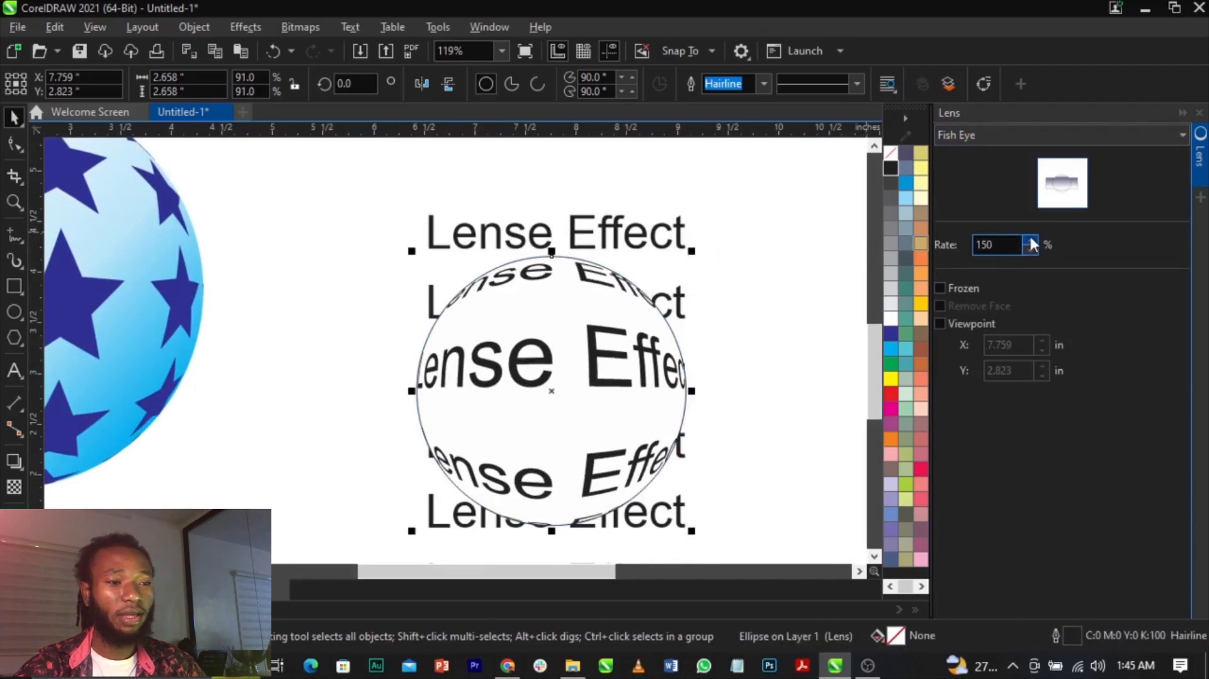
click(1030, 249)
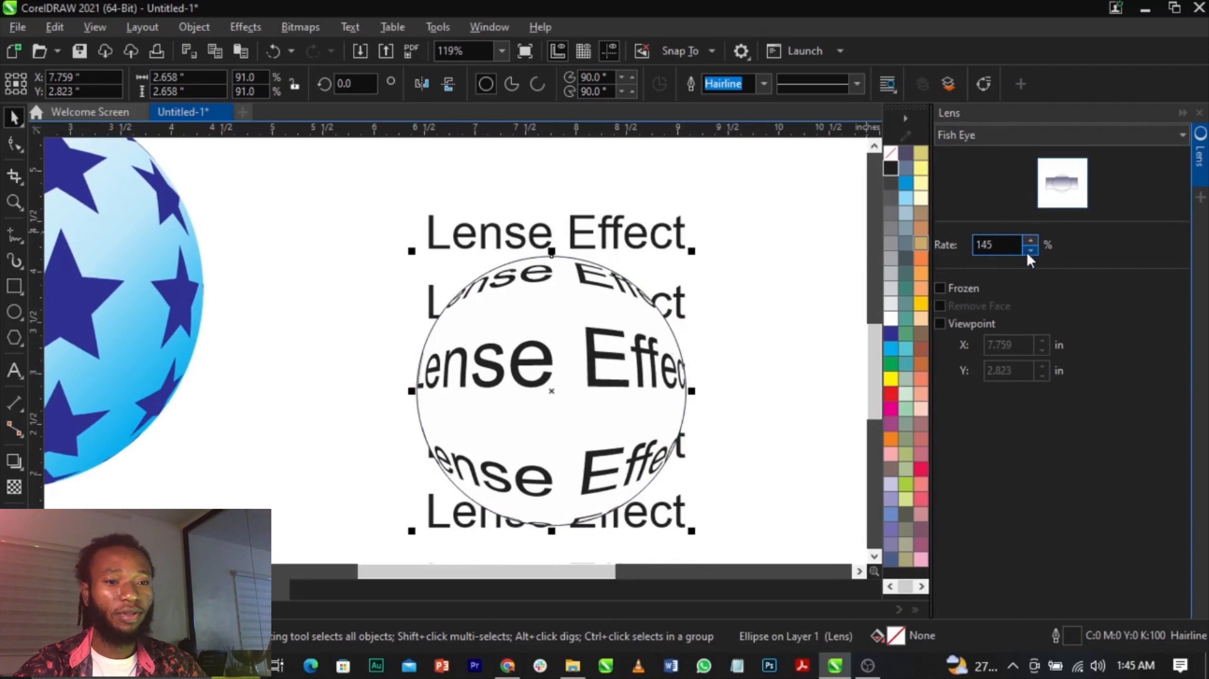
click(940, 288)
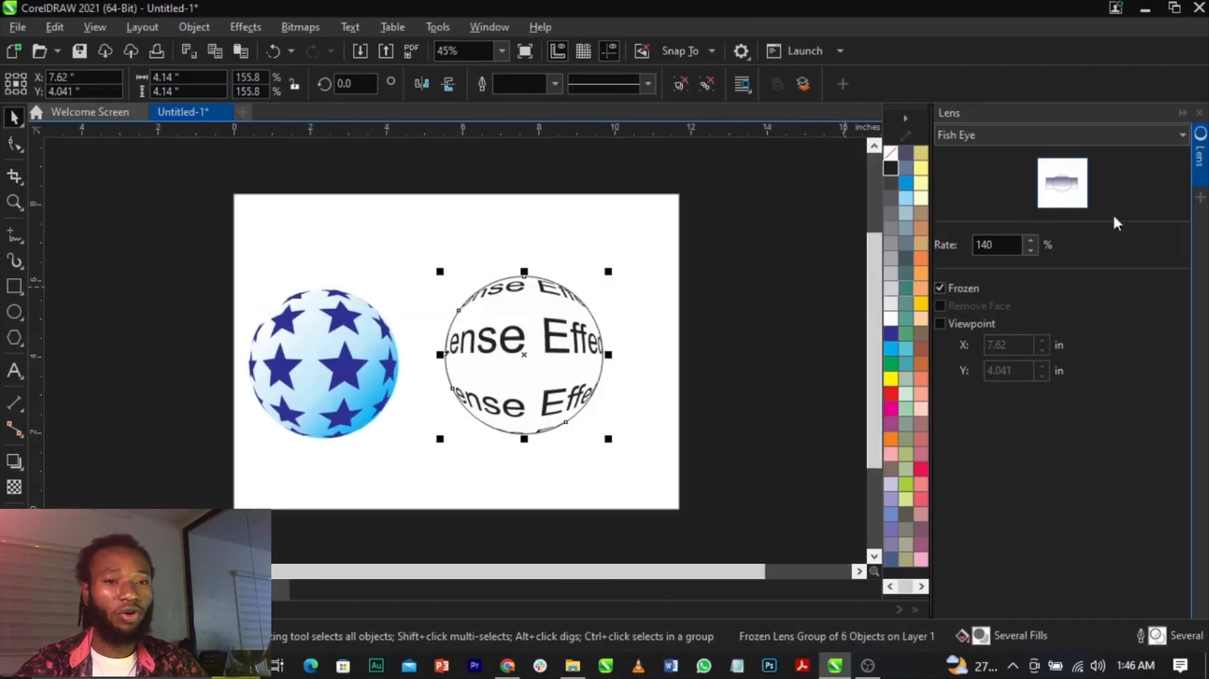
click(1183, 113)
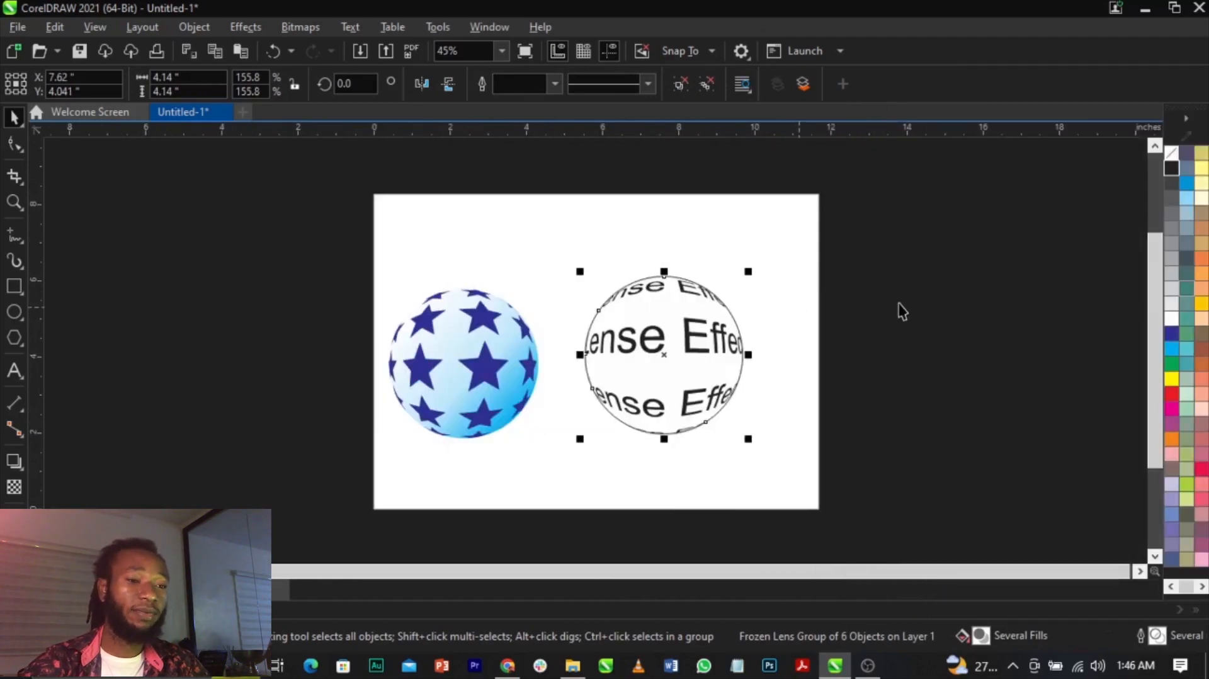